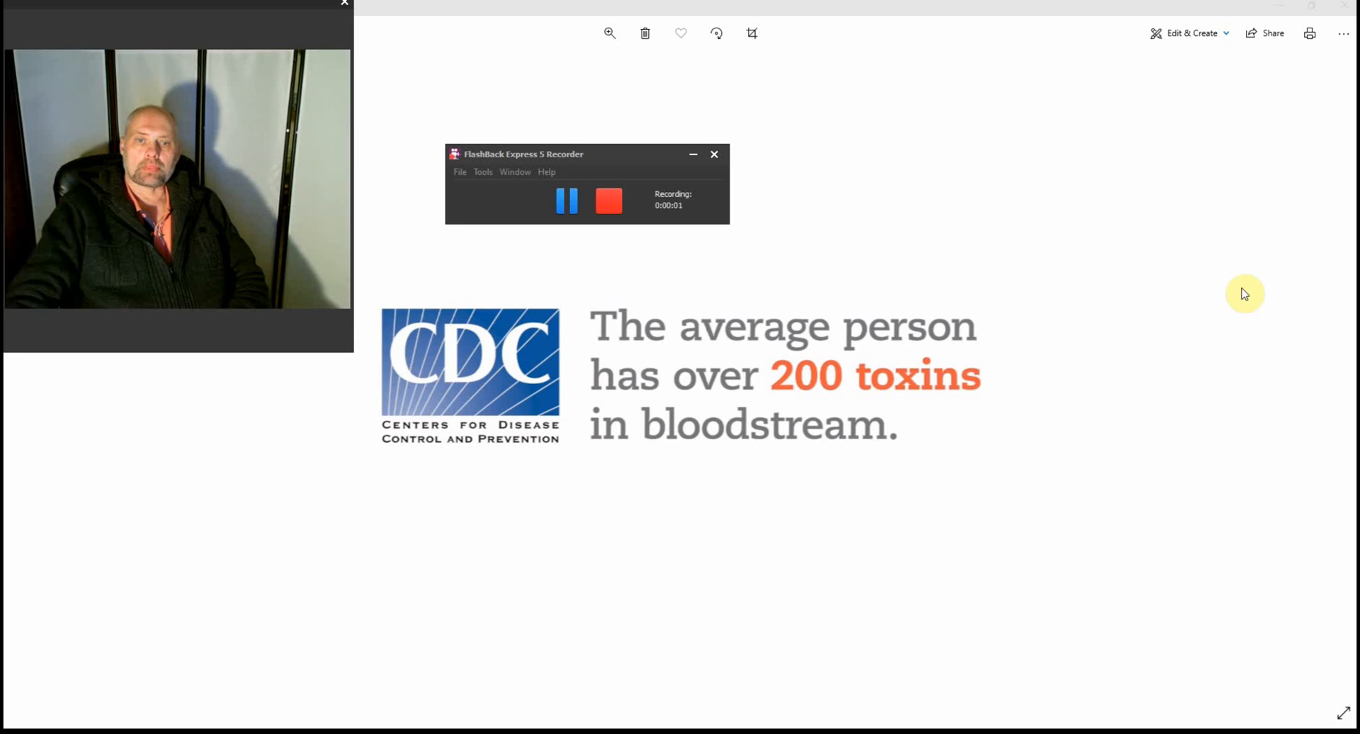
pyautogui.click(714, 154)
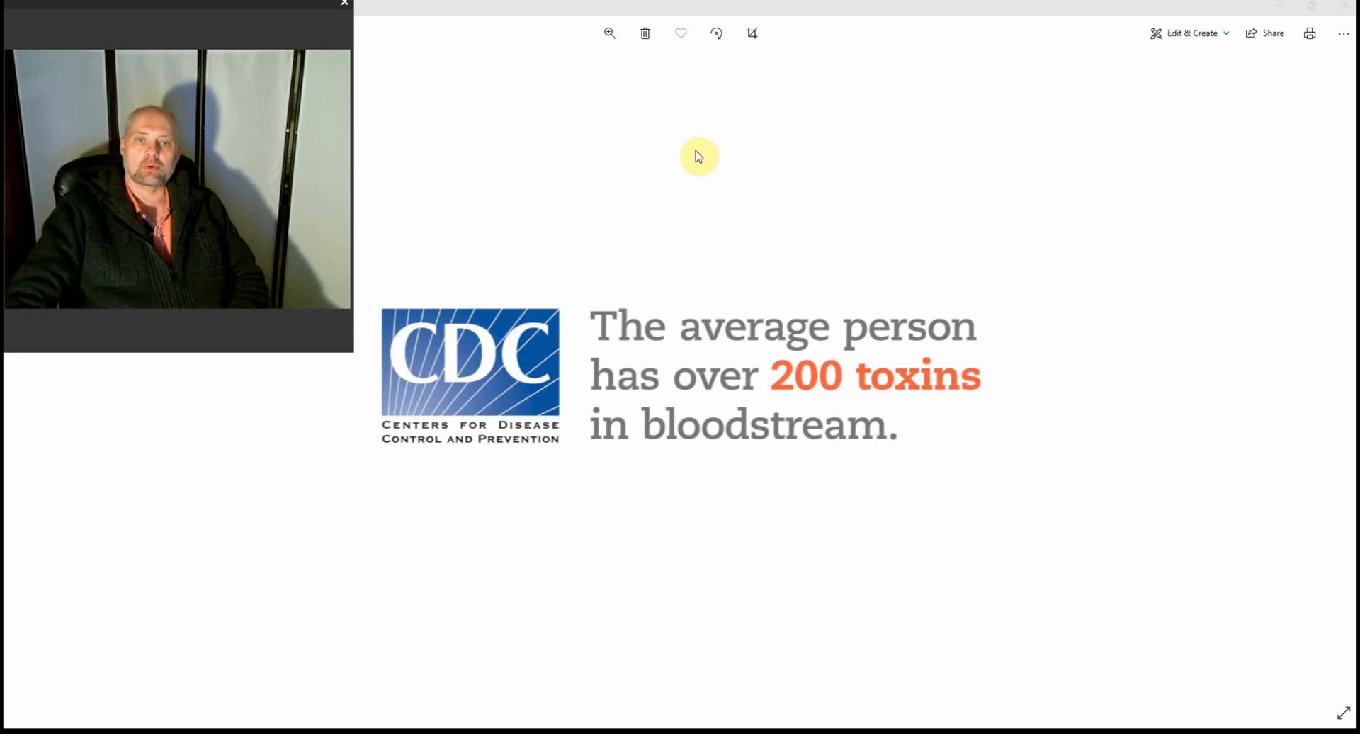
pyautogui.moveTo(1146, 352)
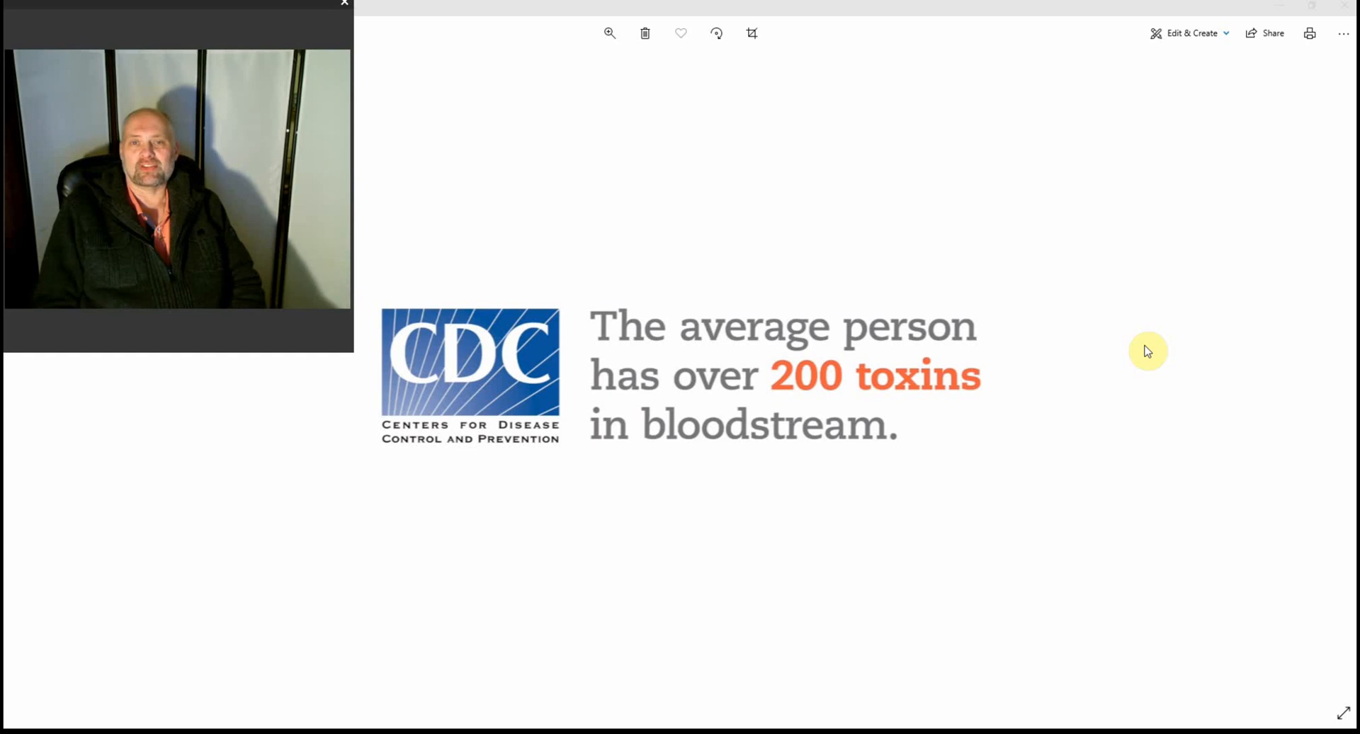
pyautogui.moveTo(1030, 465)
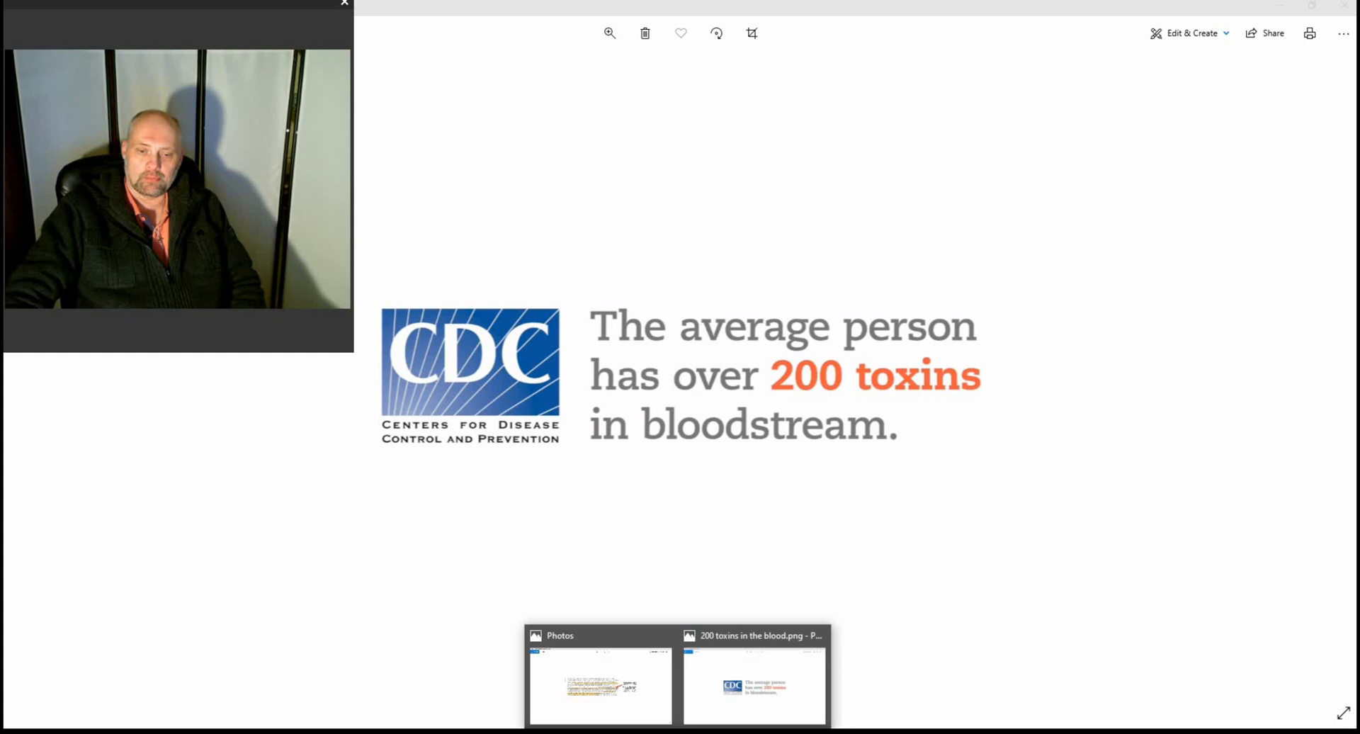
pyautogui.click(600, 686)
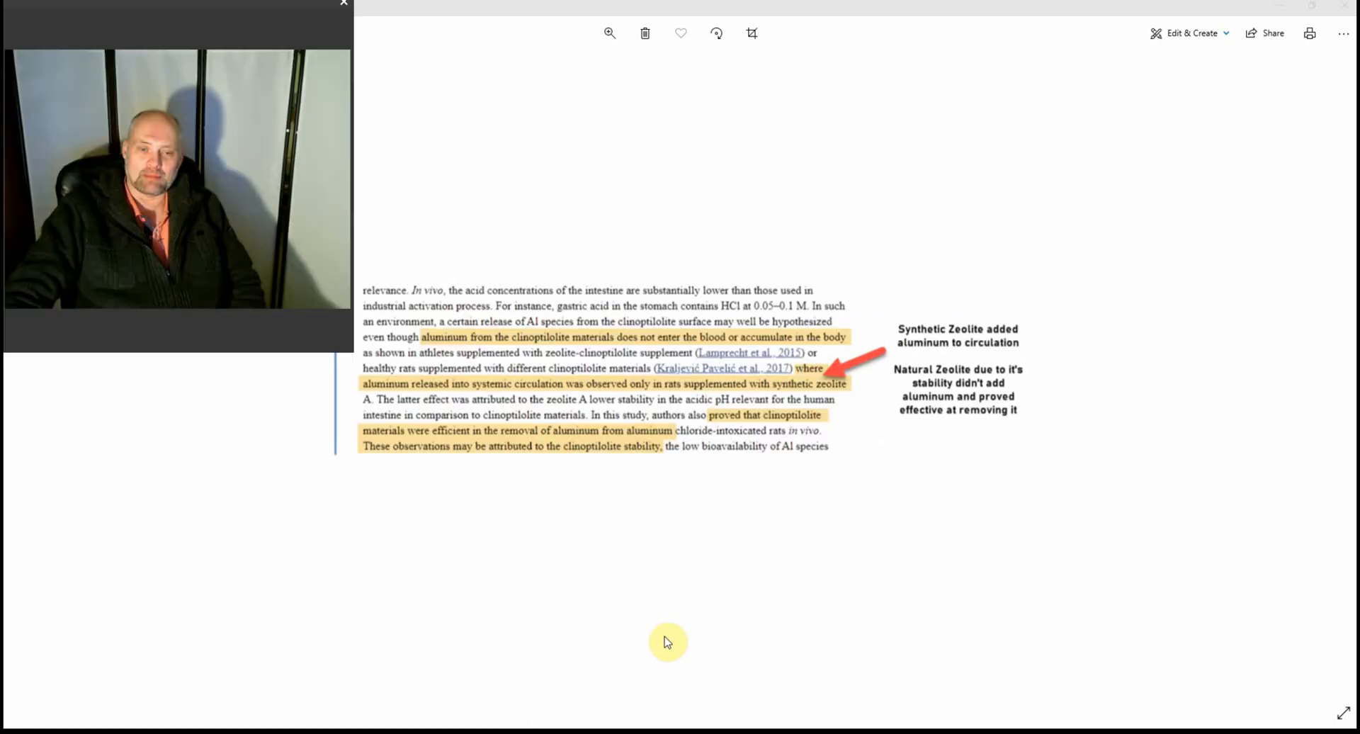
pyautogui.moveTo(882, 610)
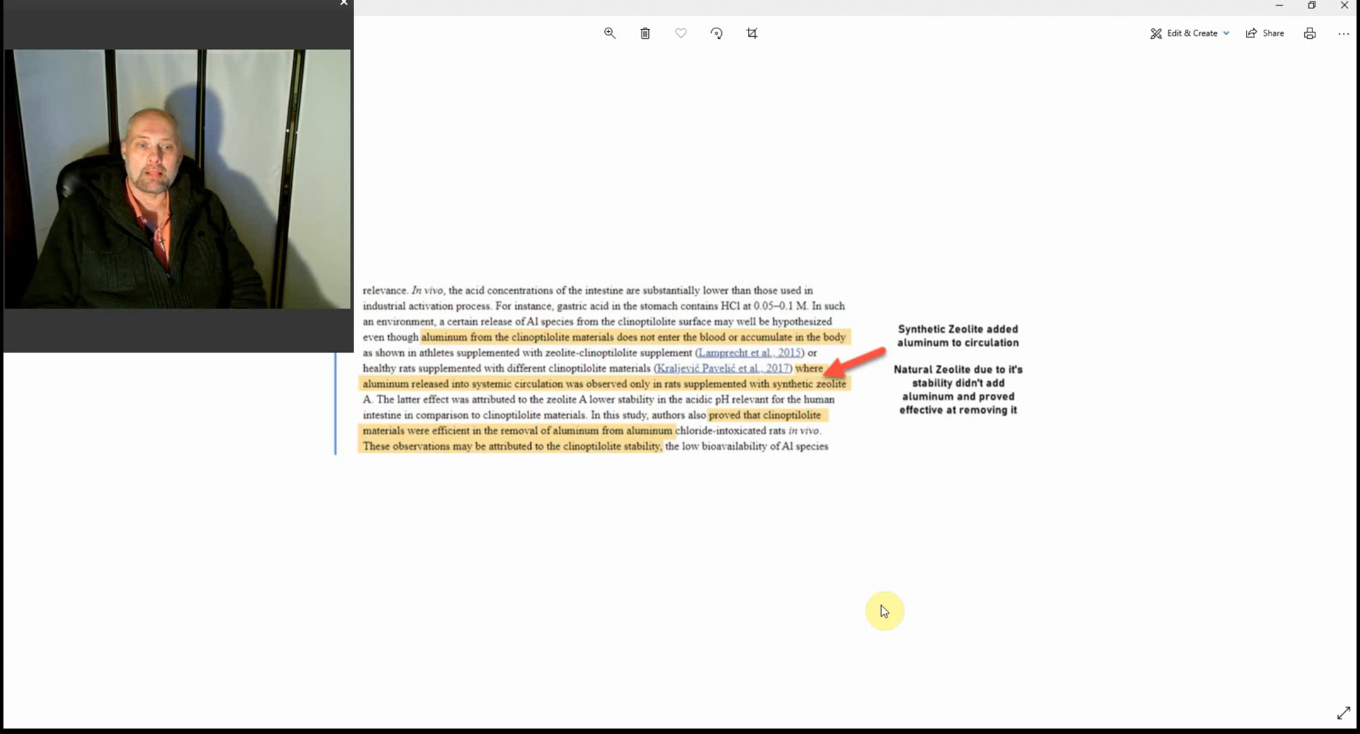
pyautogui.moveTo(751, 543)
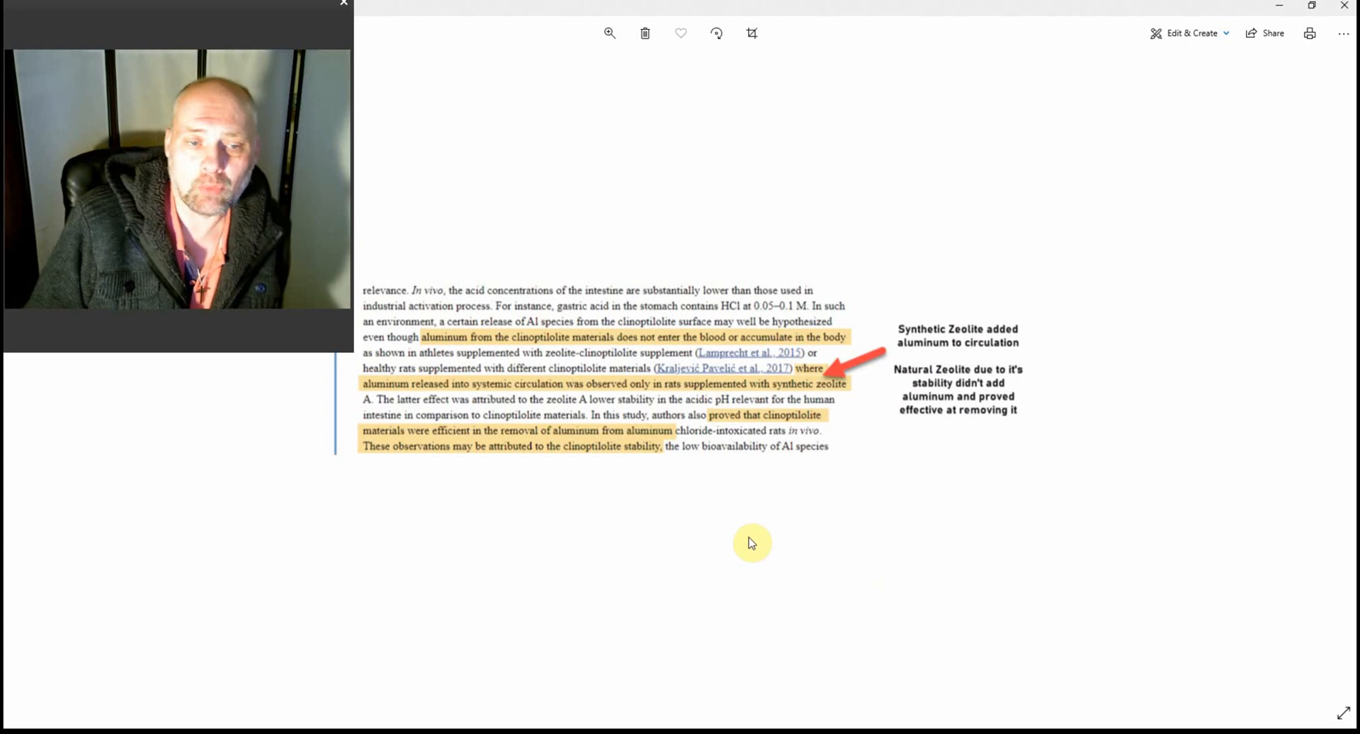
pyautogui.moveTo(375, 347)
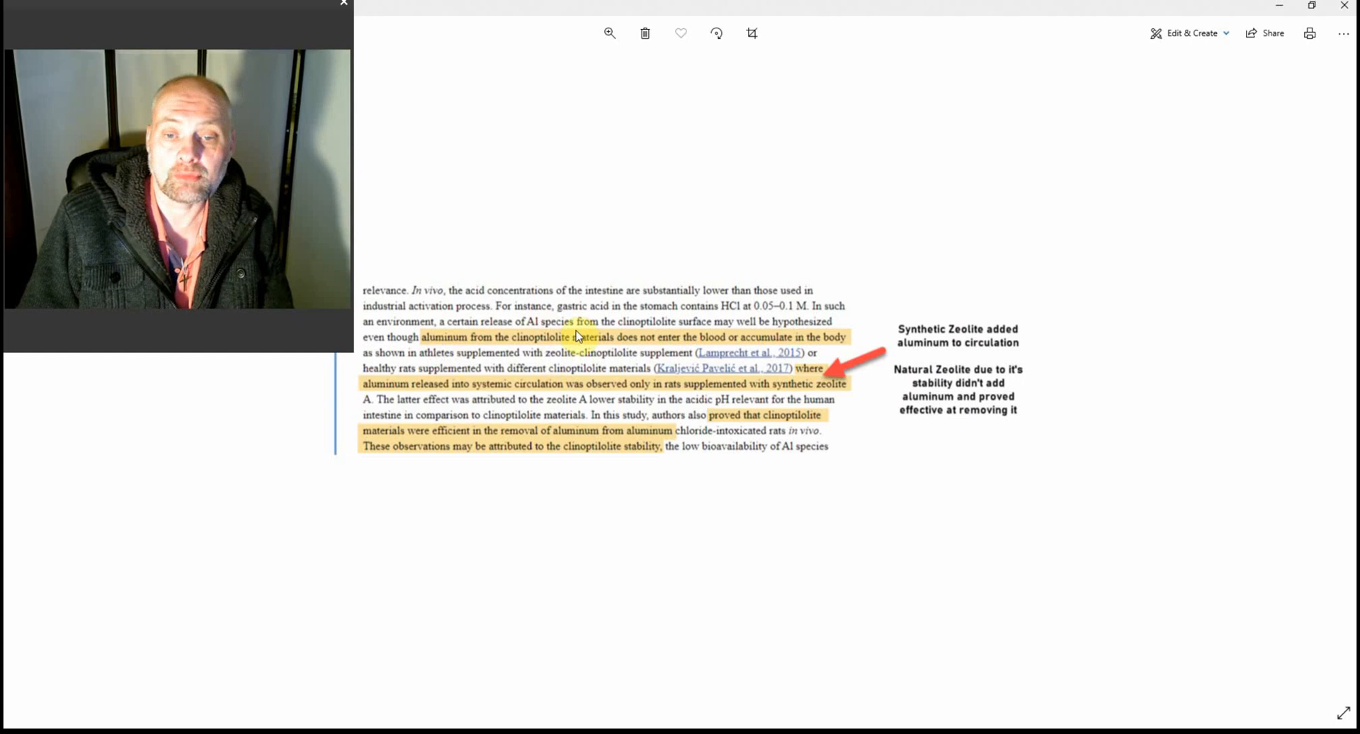
pyautogui.moveTo(751, 350)
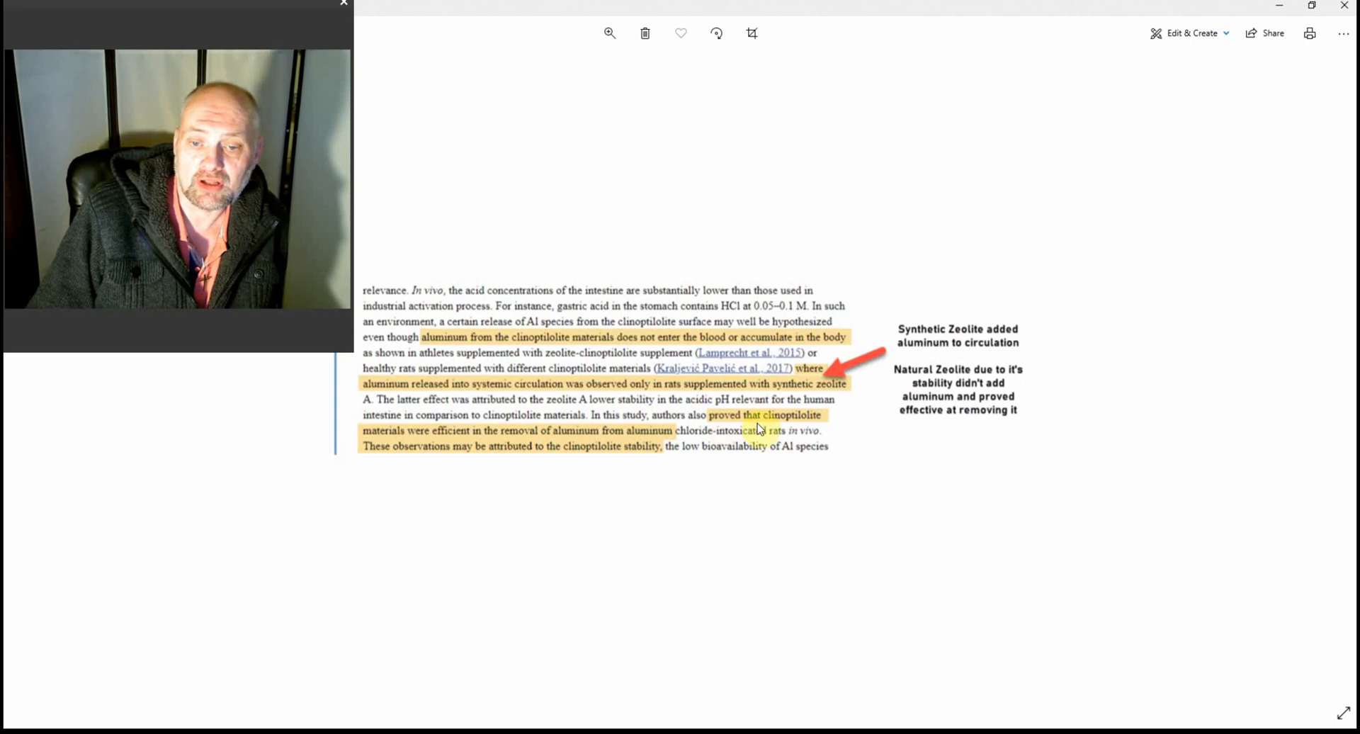
pyautogui.moveTo(401, 449)
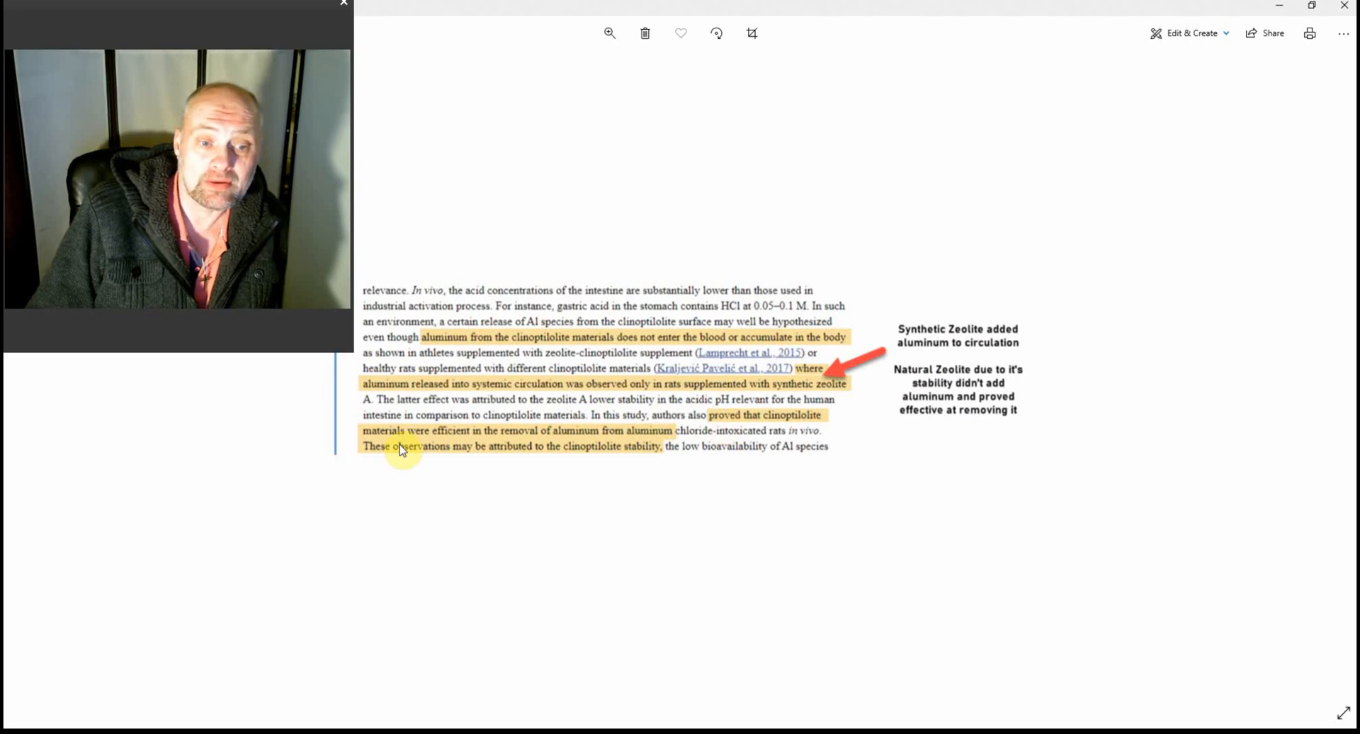
pyautogui.moveTo(512, 449)
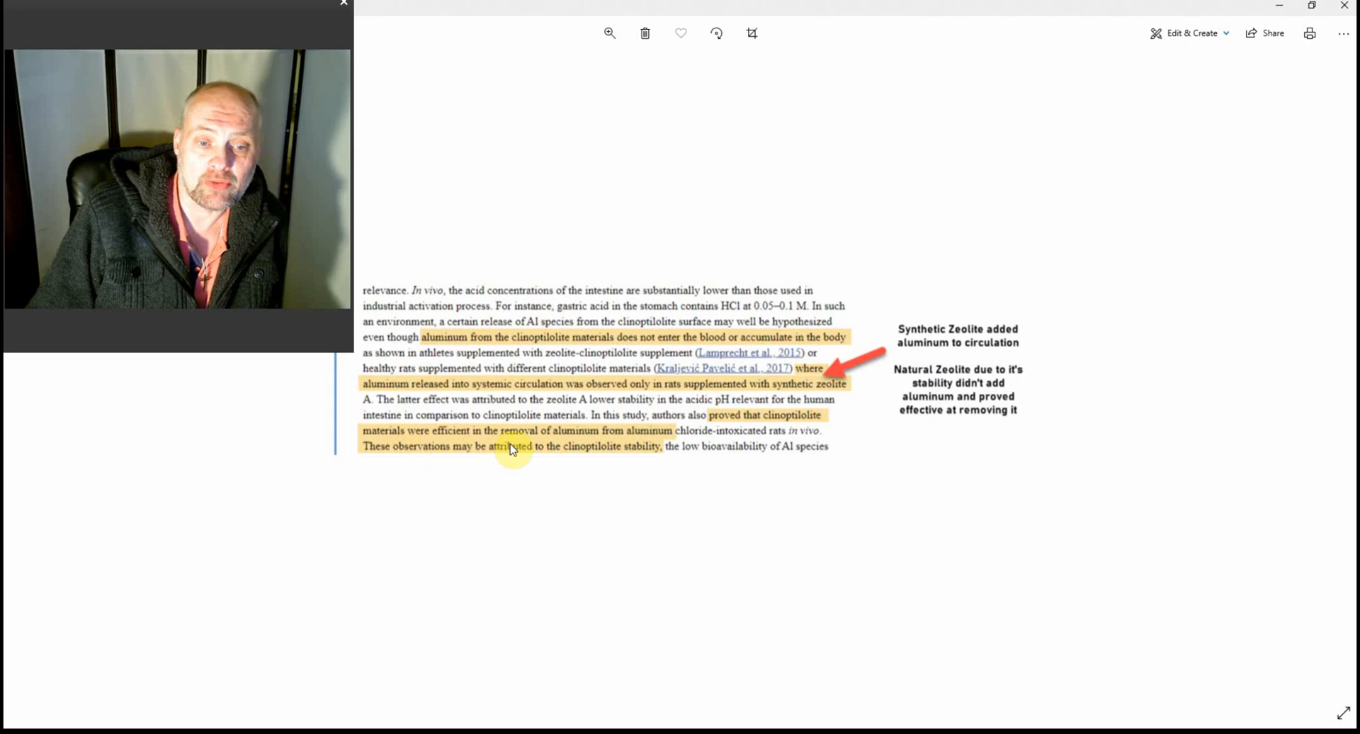
pyautogui.moveTo(581, 445)
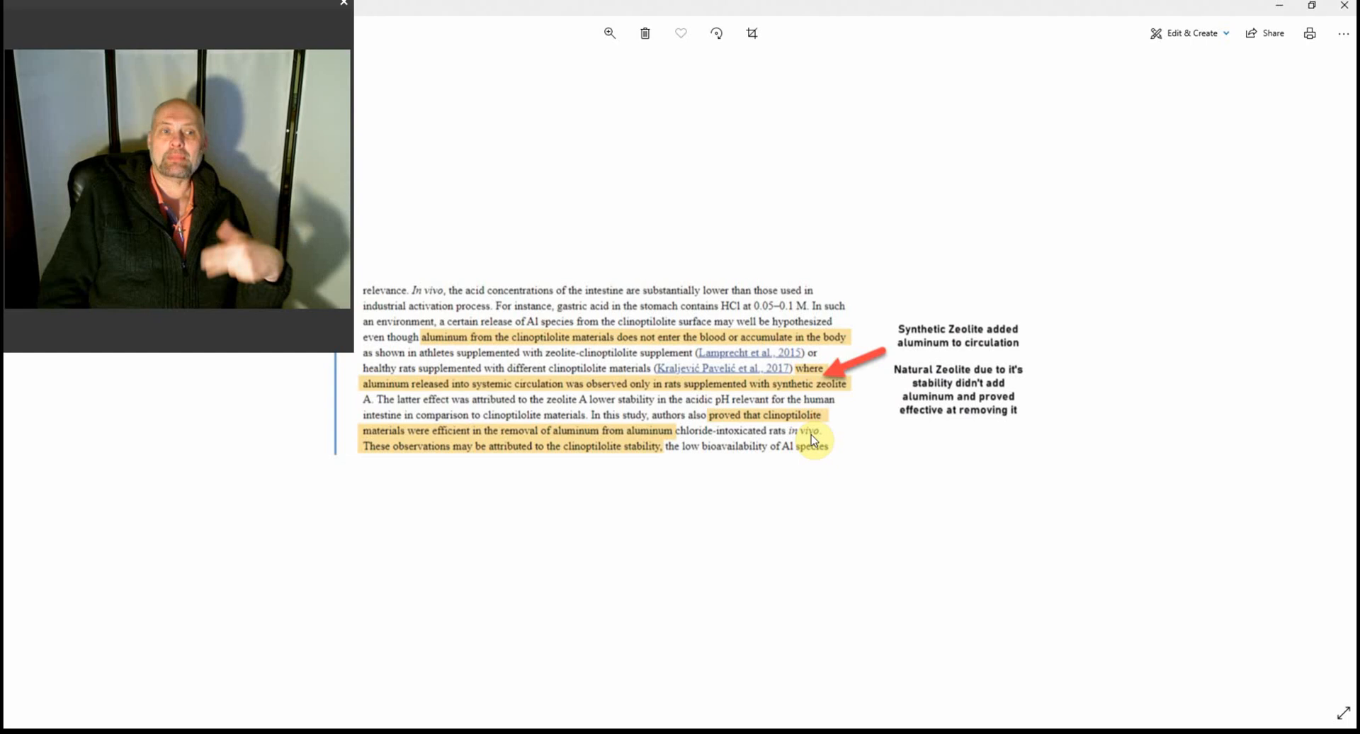
pyautogui.moveTo(512, 461)
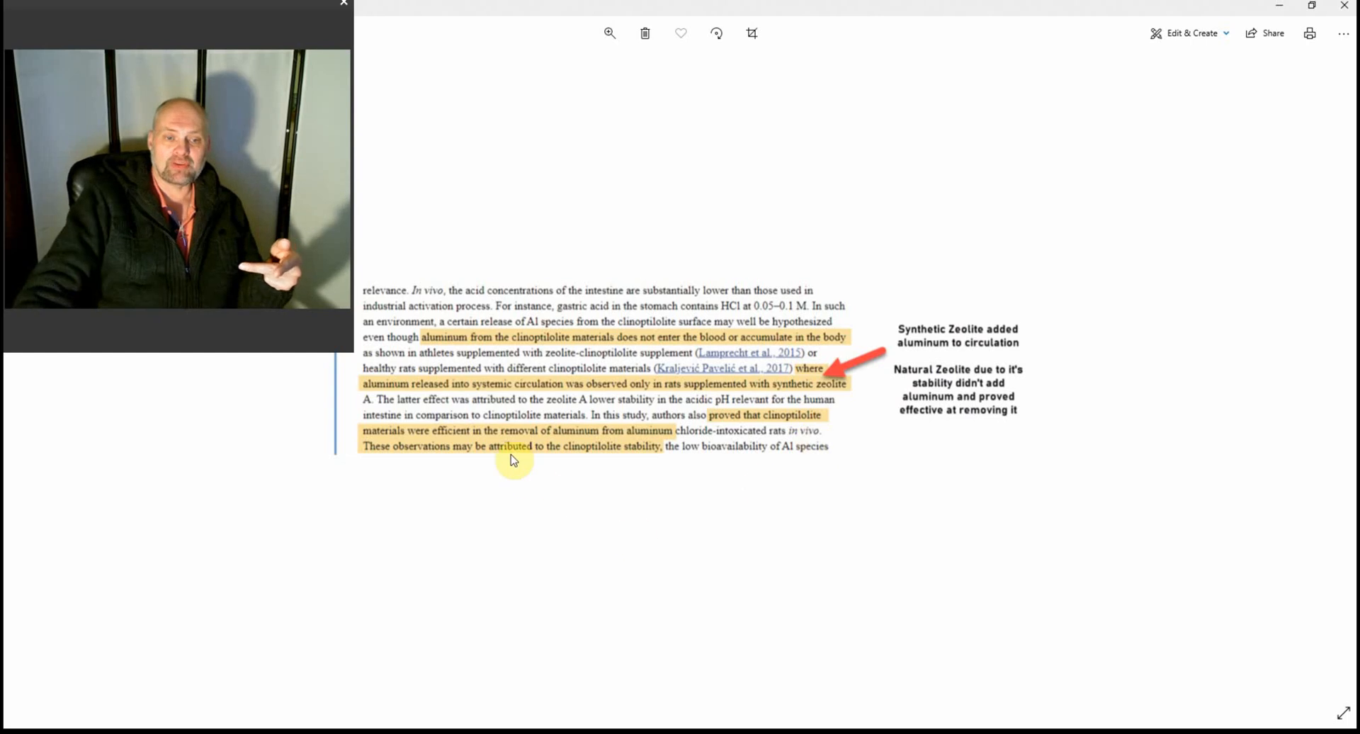
pyautogui.moveTo(562, 465)
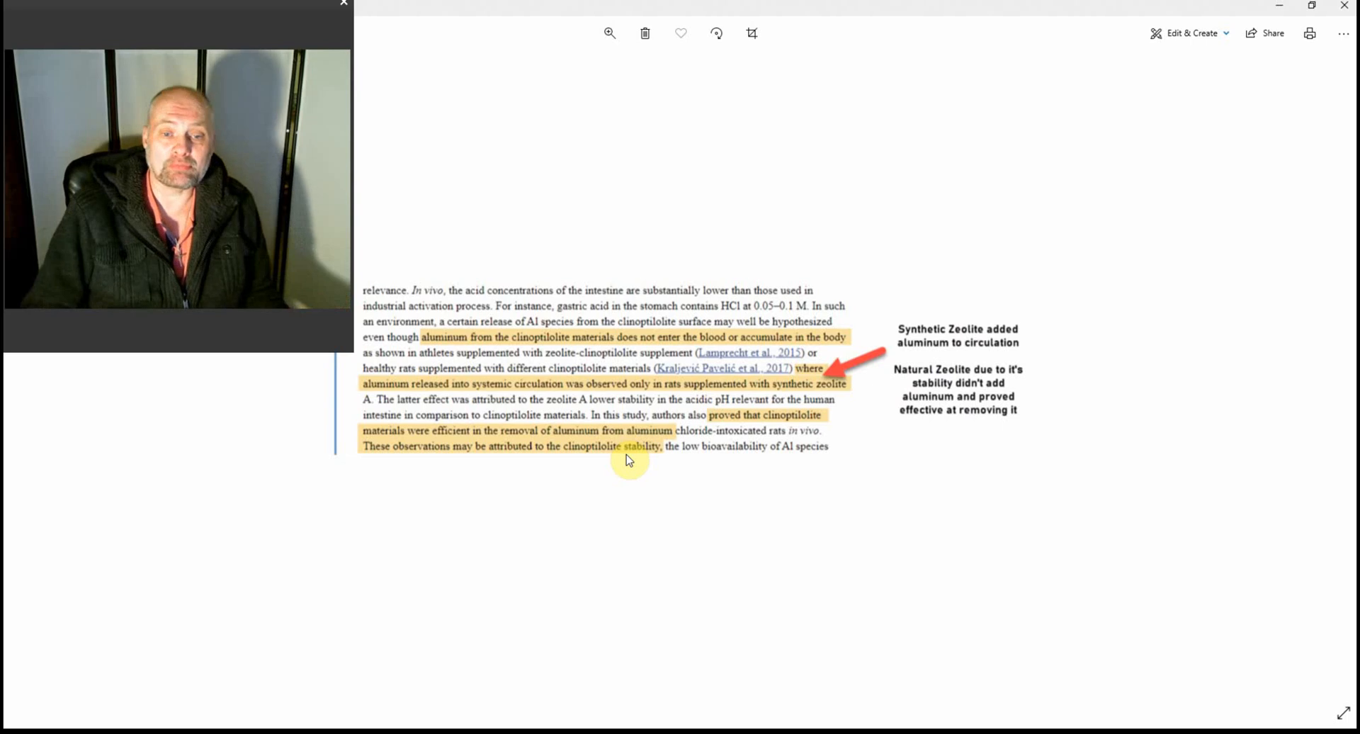
pyautogui.moveTo(608, 507)
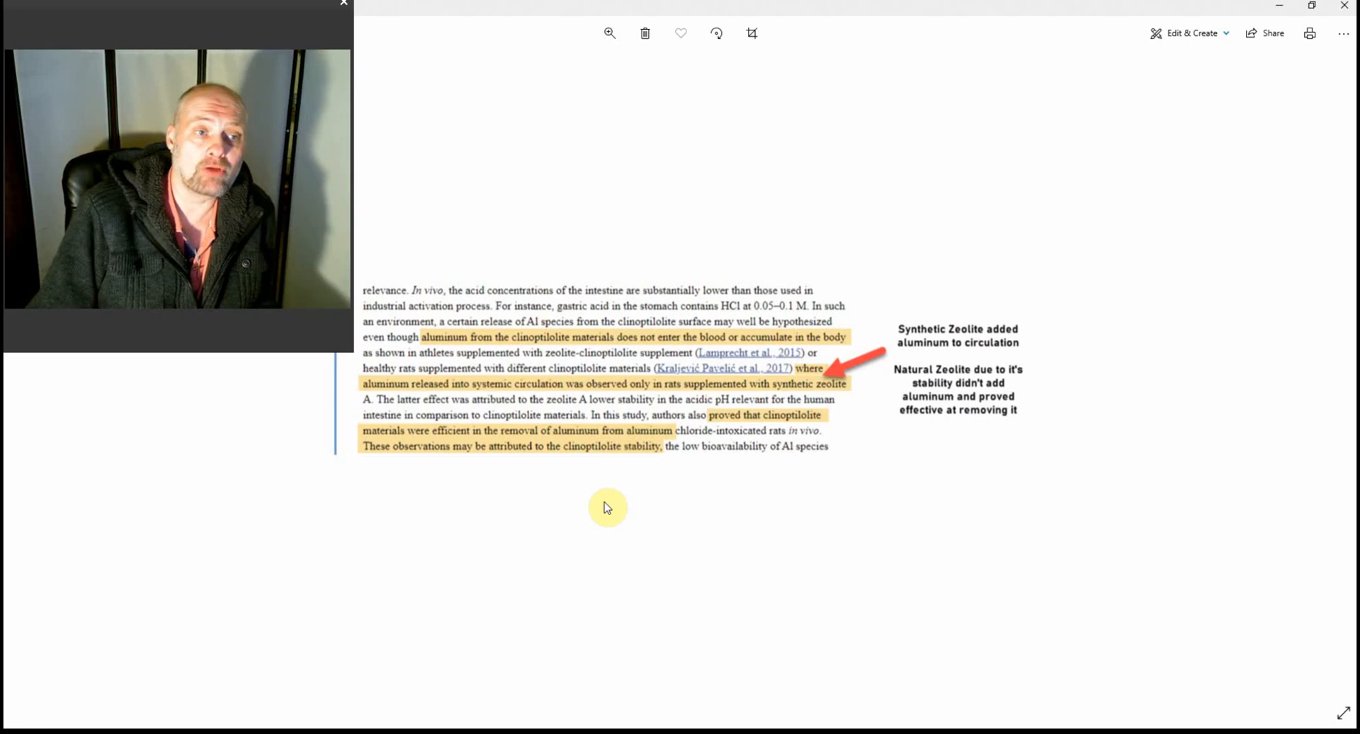
pyautogui.moveTo(598, 506)
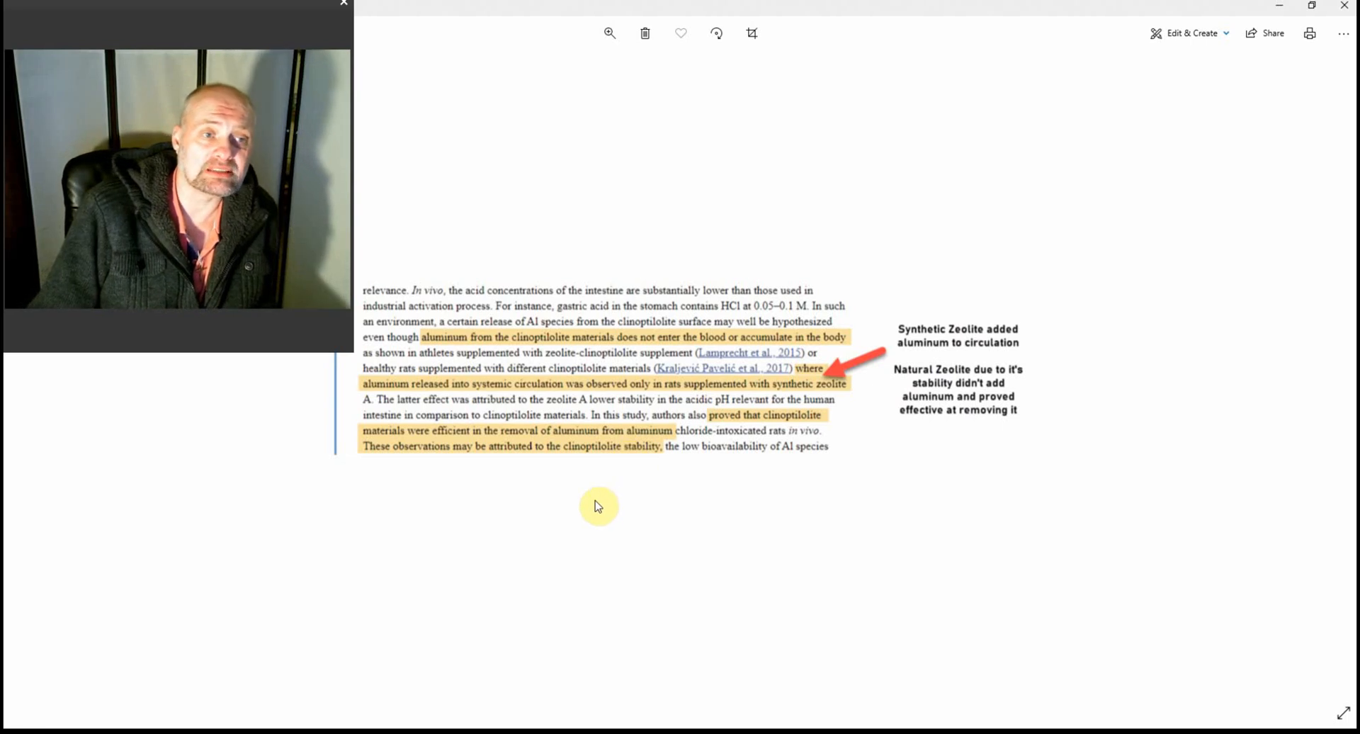